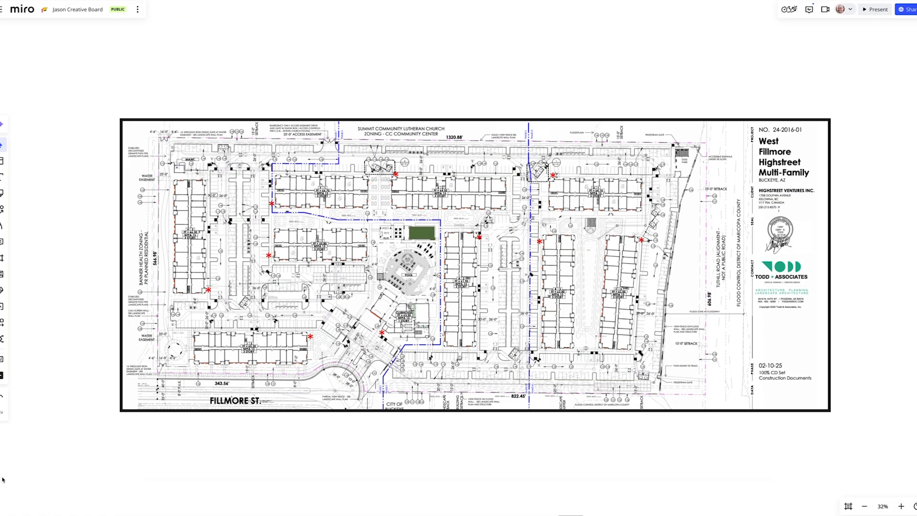
{"action": "mouse_move", "coordinate": [115, 141]}
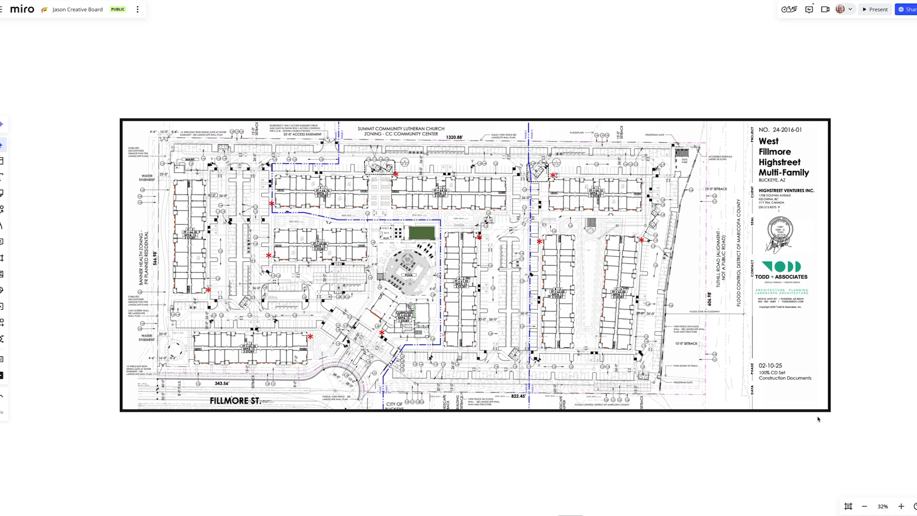
{"action": "mouse_move", "coordinate": [626, 451]}
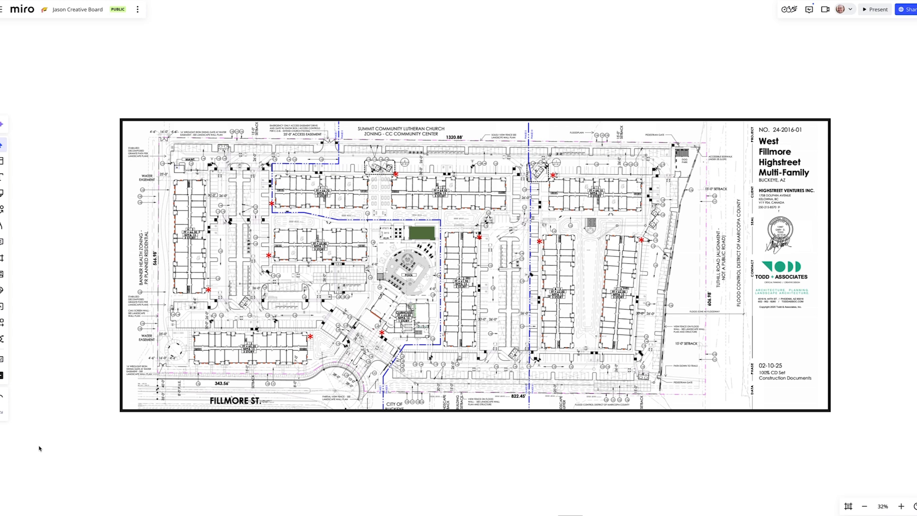
{"action": "mouse_move", "coordinate": [642, 323]}
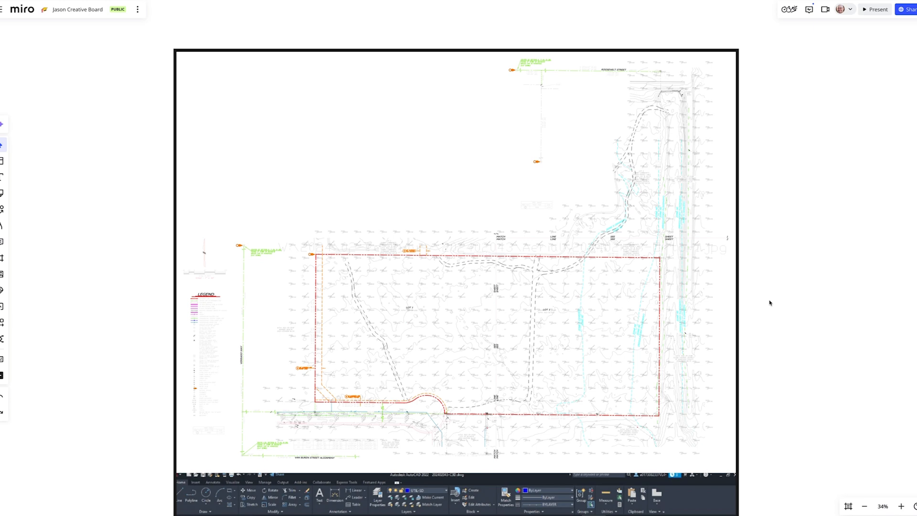
{"action": "mouse_move", "coordinate": [765, 303]}
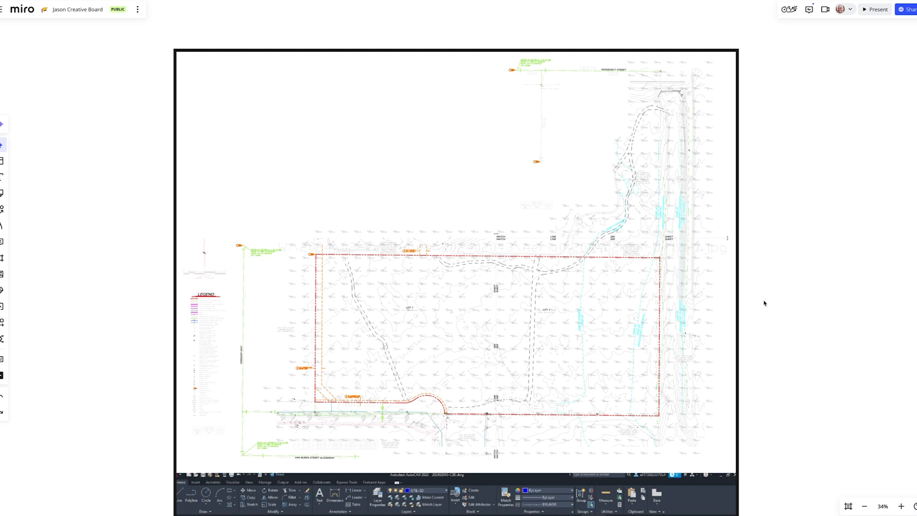
{"action": "mouse_move", "coordinate": [32, 514]}
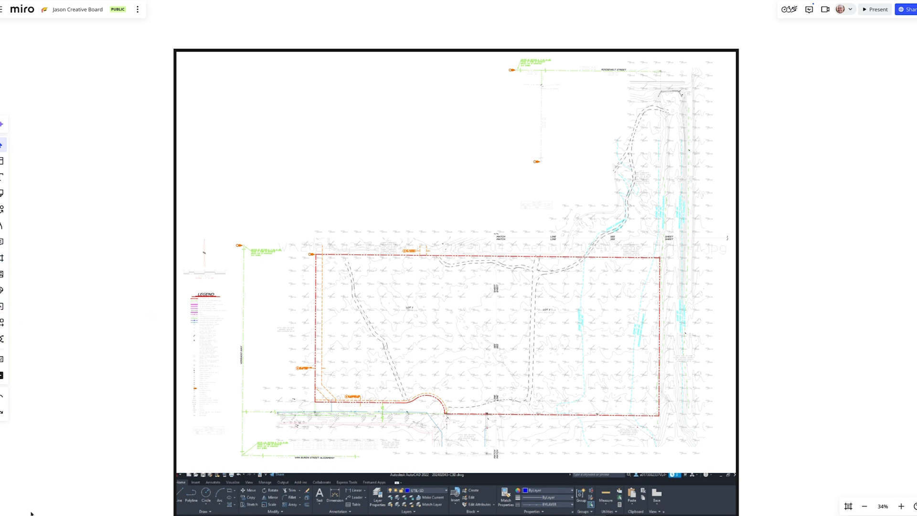
{"action": "mouse_move", "coordinate": [3, 497]}
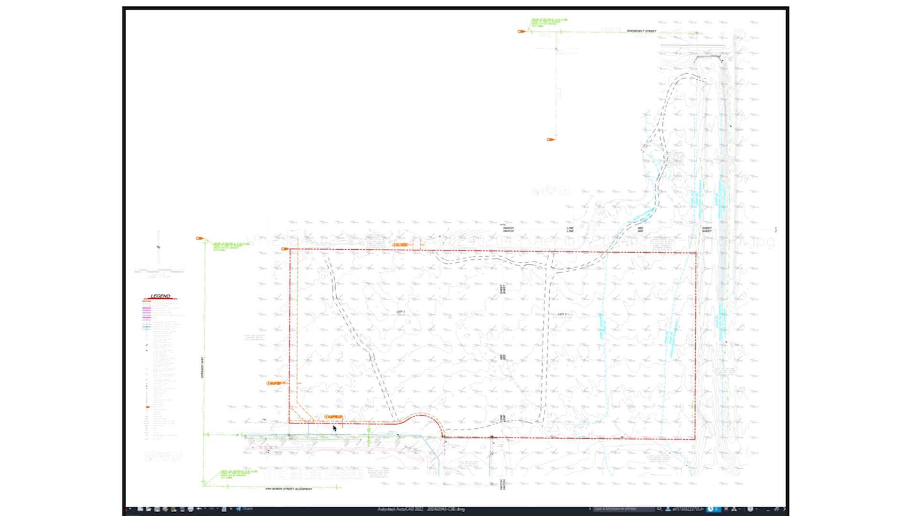
{"action": "mouse_move", "coordinate": [466, 411]}
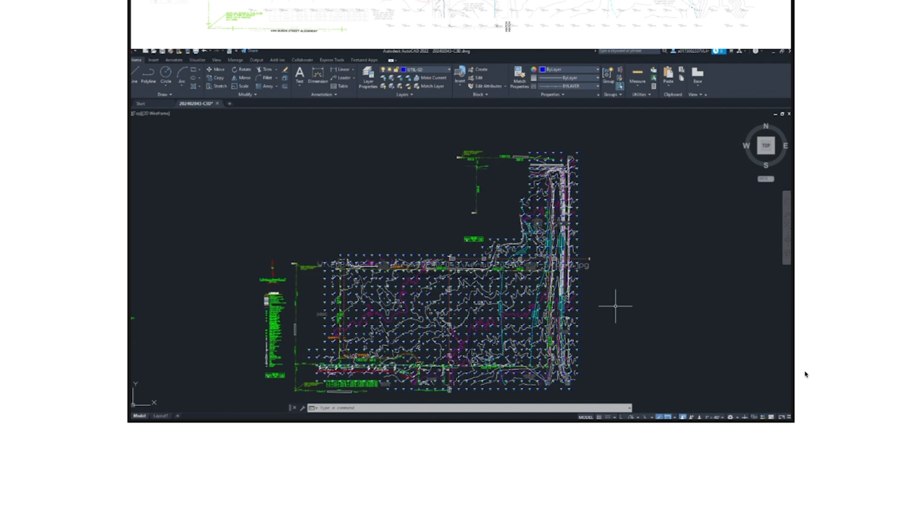
{"action": "mouse_move", "coordinate": [829, 370]}
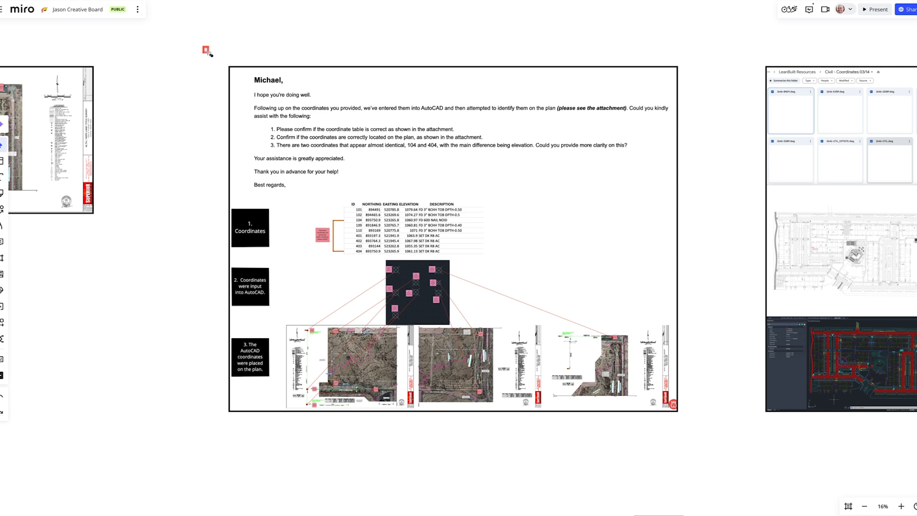
Zoom out to 16% and pan right to the file-list and site-plan screenshot frames.
{"action": "left_click", "coordinate": [205, 49]}
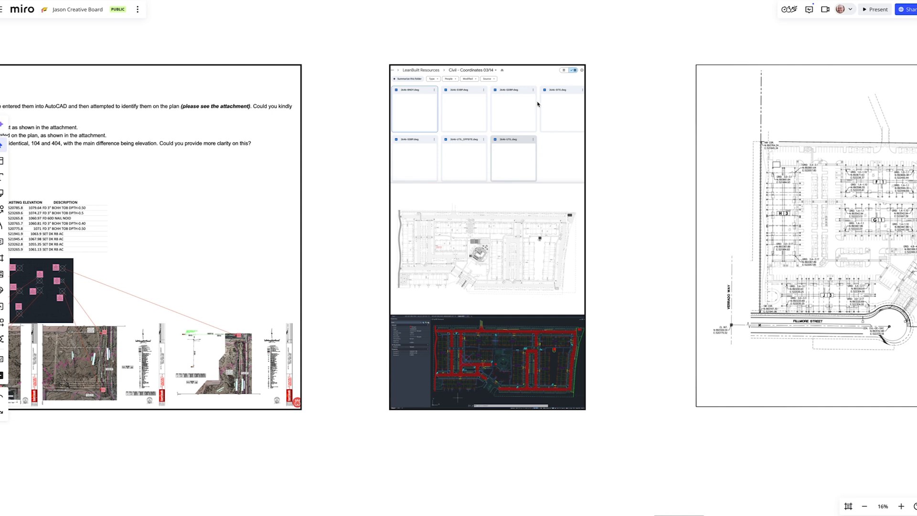
{"action": "mouse_move", "coordinate": [536, 86]}
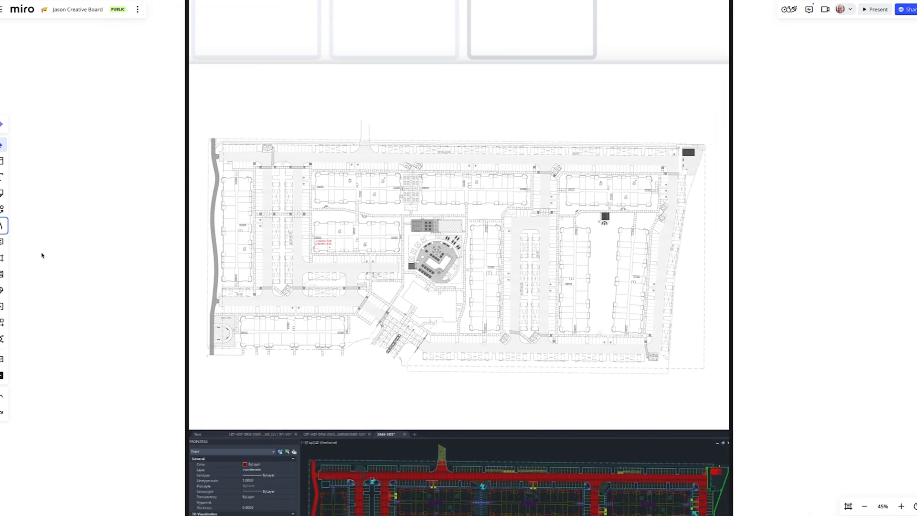
Draw red network lines linking the corner cross to the top marks around the site plan.
{"action": "left_click", "coordinate": [2, 225]}
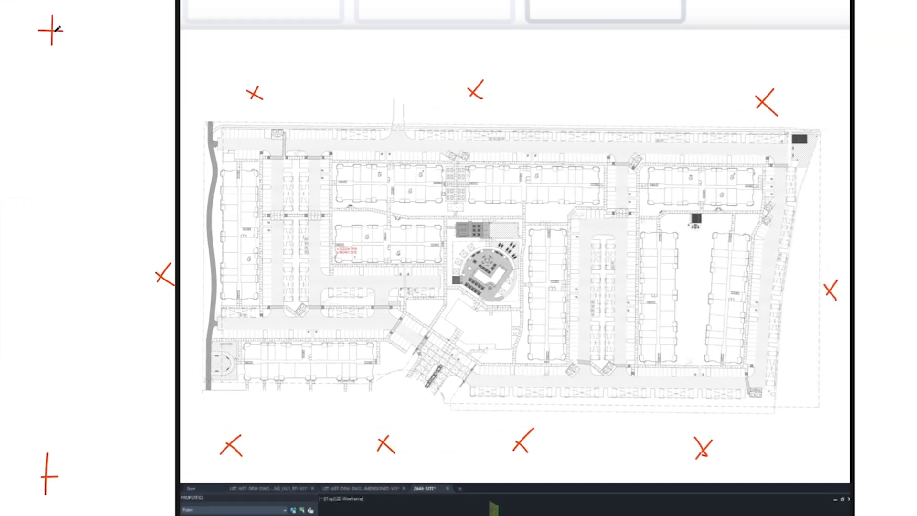
{"action": "left_click_drag", "start_coordinate": [52, 31], "coordinate": [211, 81]}
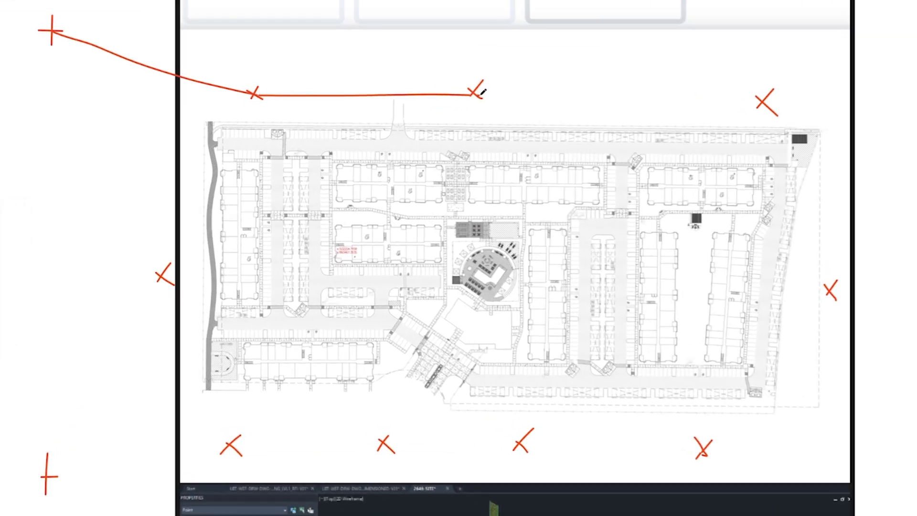
{"action": "left_click_drag", "start_coordinate": [477, 92], "coordinate": [789, 178]}
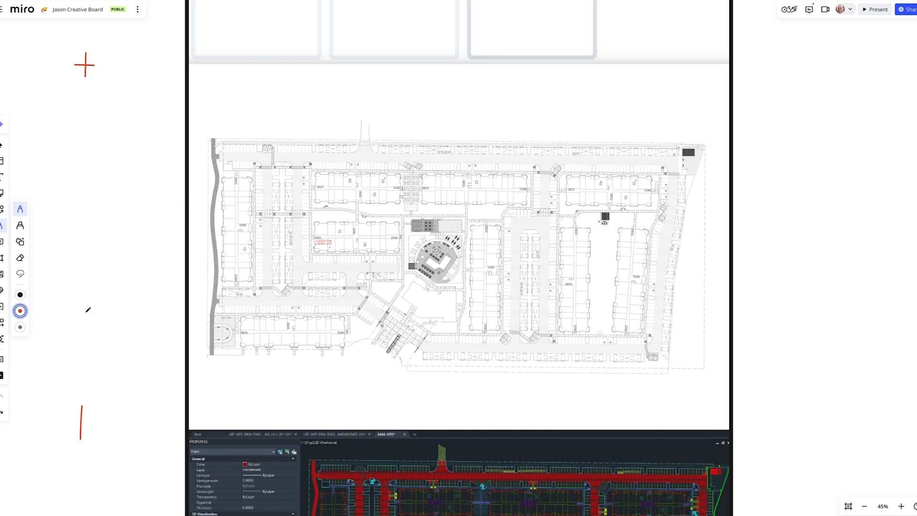
{"action": "mouse_move", "coordinate": [256, 311]}
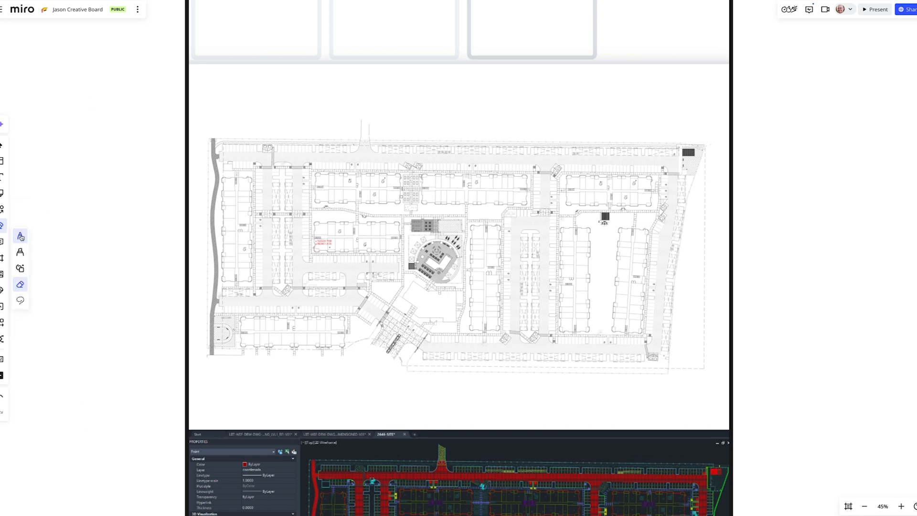
Erase the red crosses beside the site plan and the remaining red mark on it.
{"action": "left_click_drag", "start_coordinate": [302, 237], "coordinate": [421, 237]}
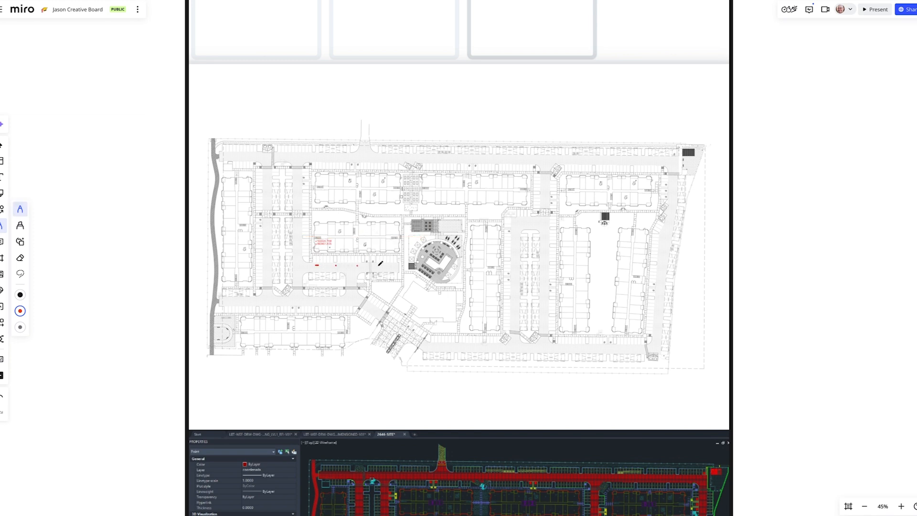
{"action": "left_click", "coordinate": [20, 209]}
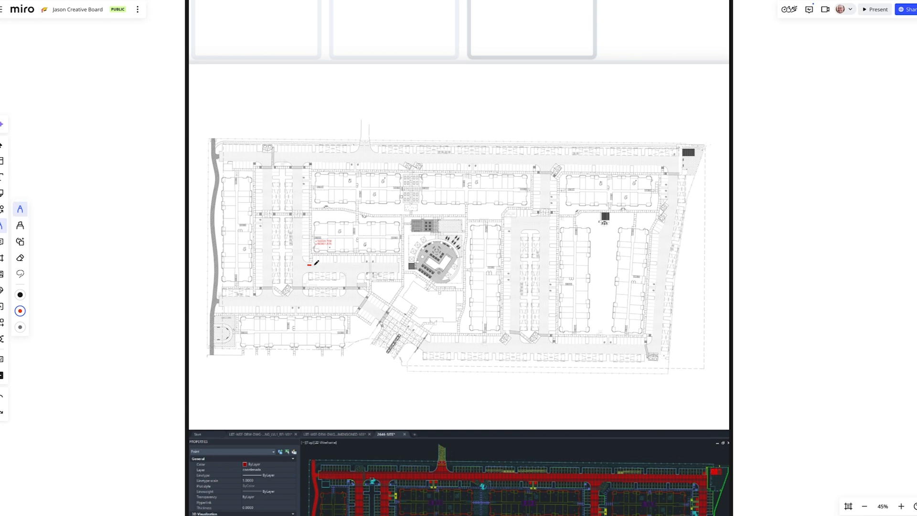
{"action": "left_click_drag", "start_coordinate": [310, 201], "coordinate": [409, 266]}
{"action": "type", "text": "Coord. of the BOB"}
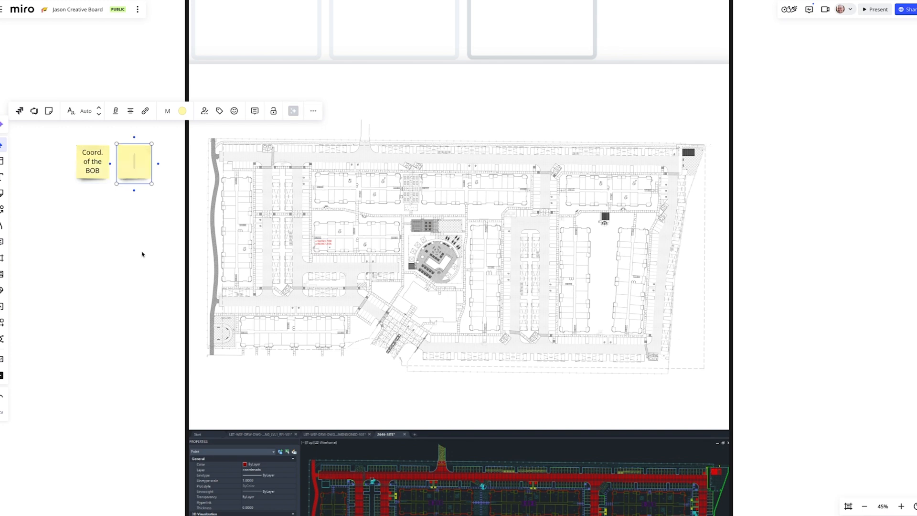
{"action": "left_click_drag", "start_coordinate": [133, 163], "coordinate": [323, 237]}
{"action": "type", "text": "Coord. of the bu"}
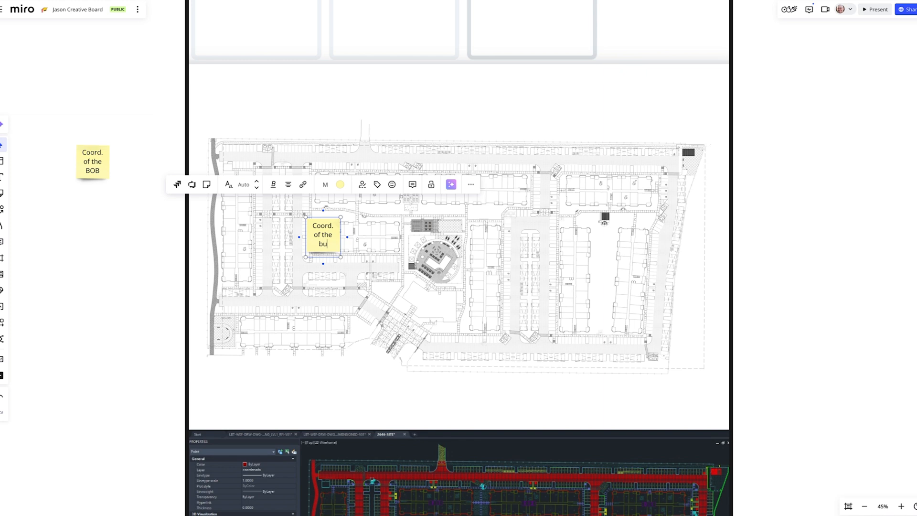
{"action": "type", "text": "ldgs"}
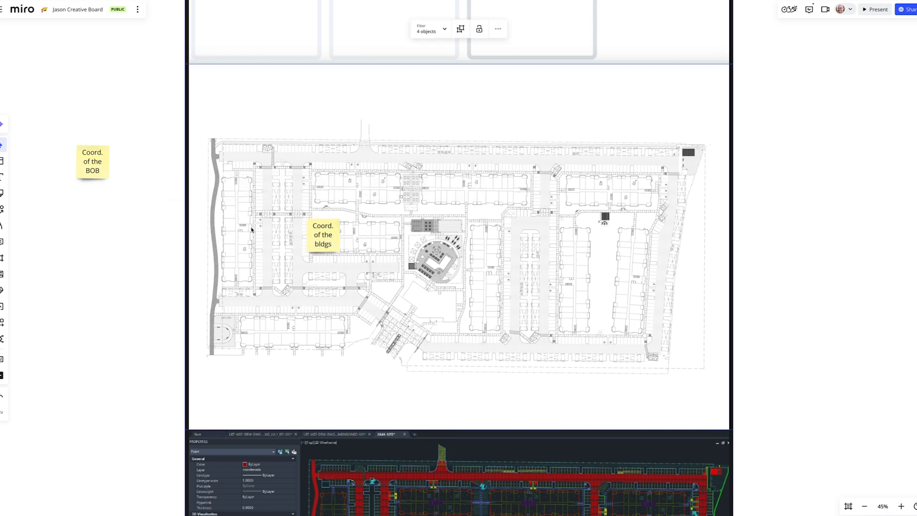
{"action": "left_click", "coordinate": [92, 163]}
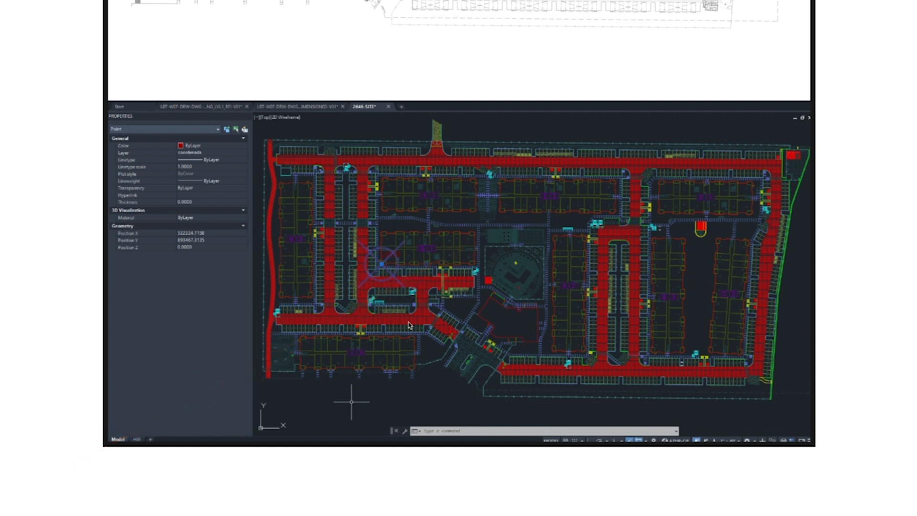
{"action": "mouse_move", "coordinate": [554, 265]}
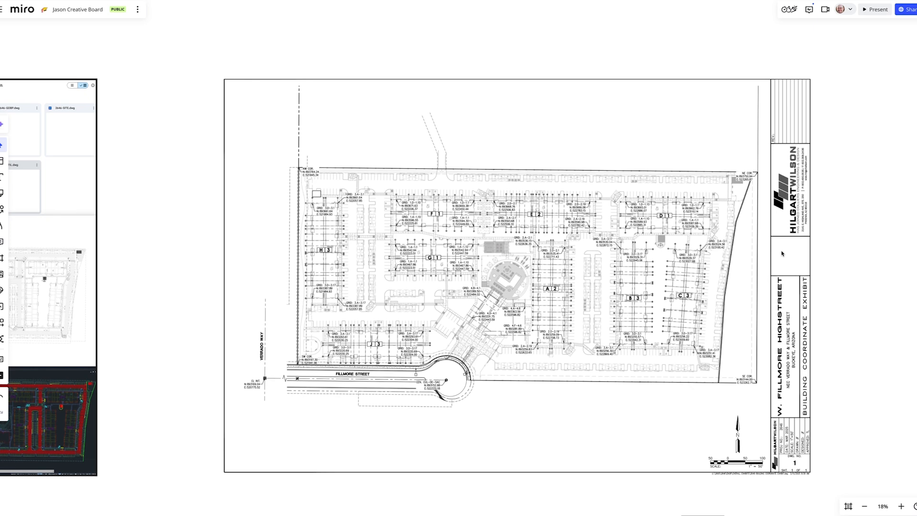
{"action": "mouse_move", "coordinate": [653, 307]}
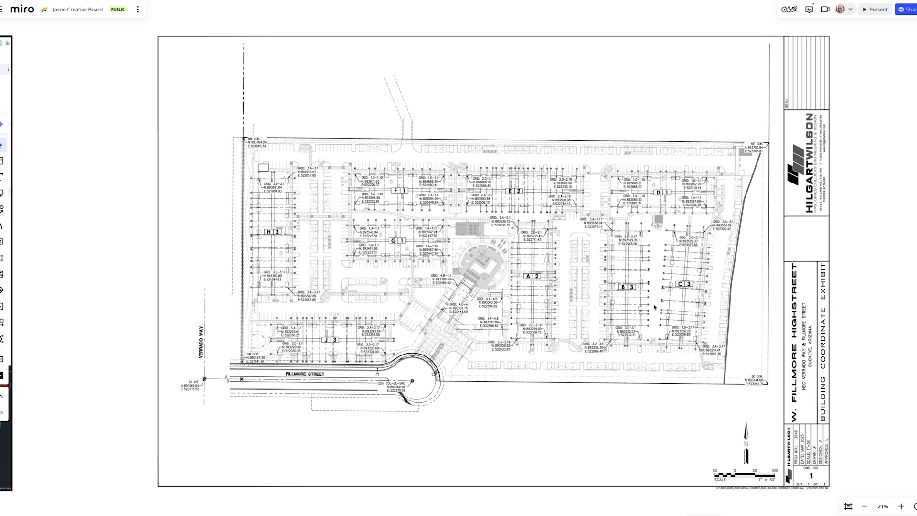
{"action": "mouse_move", "coordinate": [163, 389]}
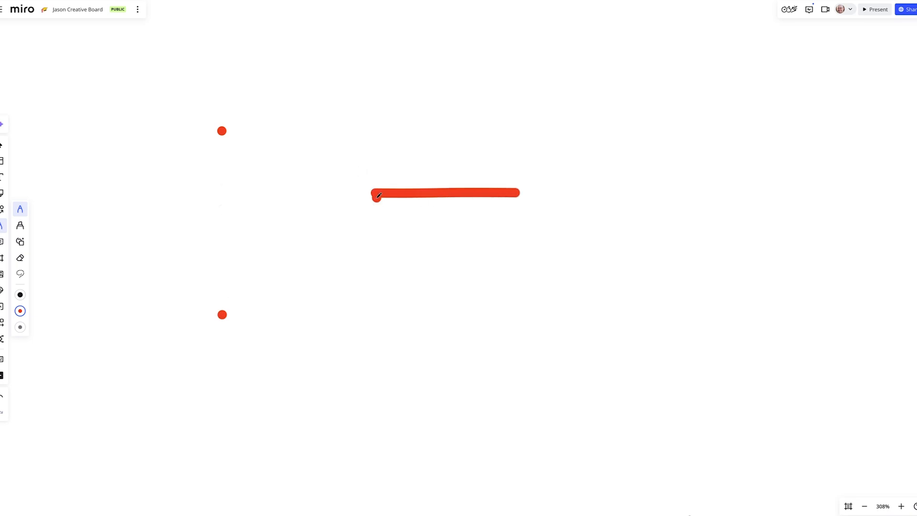
Sketch a red box, then draw red lines along the top dots and down the right side.
{"action": "left_click_drag", "start_coordinate": [377, 196], "coordinate": [517, 246]}
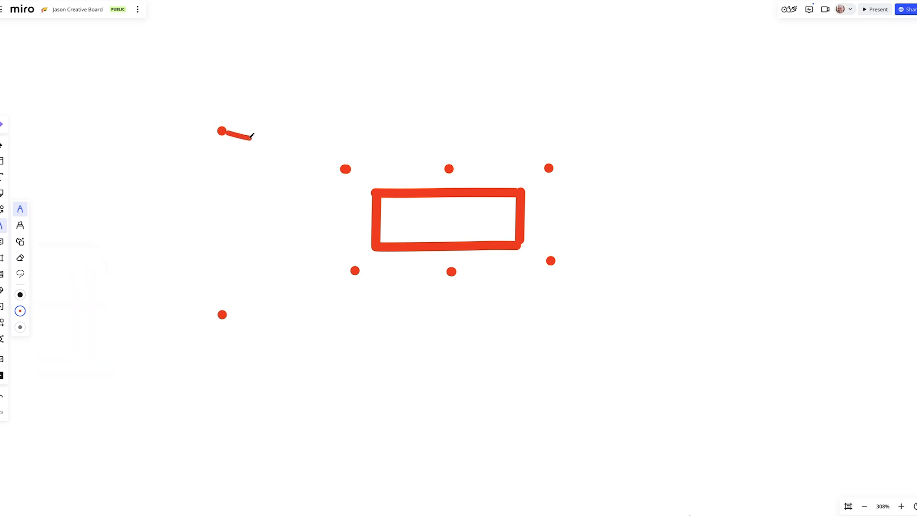
{"action": "left_click_drag", "start_coordinate": [221, 132], "coordinate": [348, 169]}
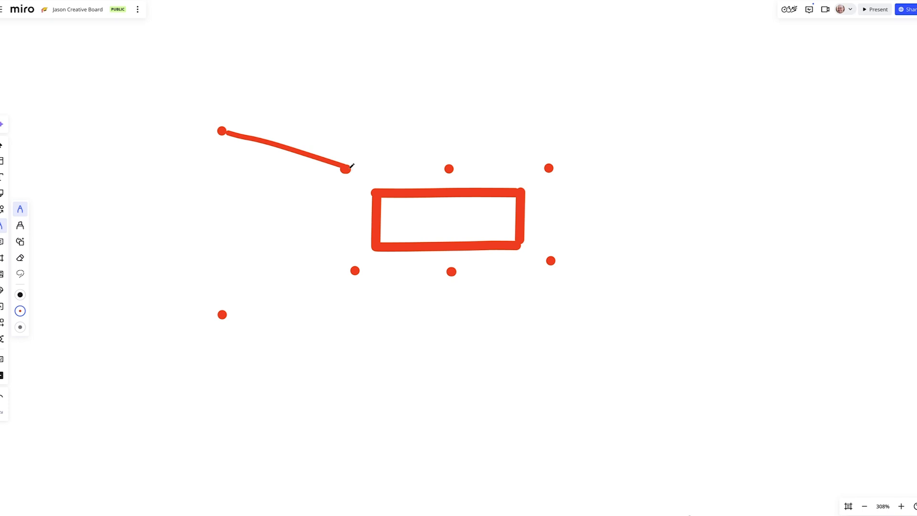
{"action": "left_click_drag", "start_coordinate": [347, 169], "coordinate": [471, 169]}
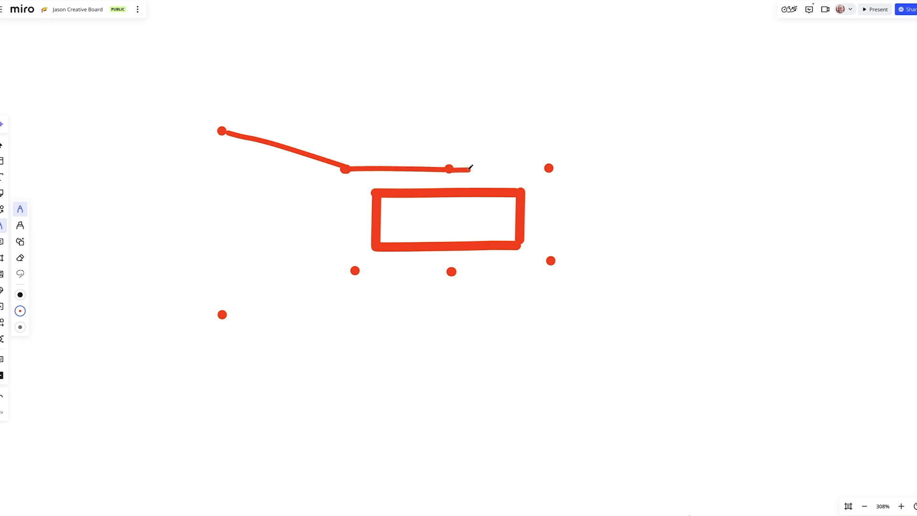
{"action": "left_click_drag", "start_coordinate": [468, 169], "coordinate": [549, 261]}
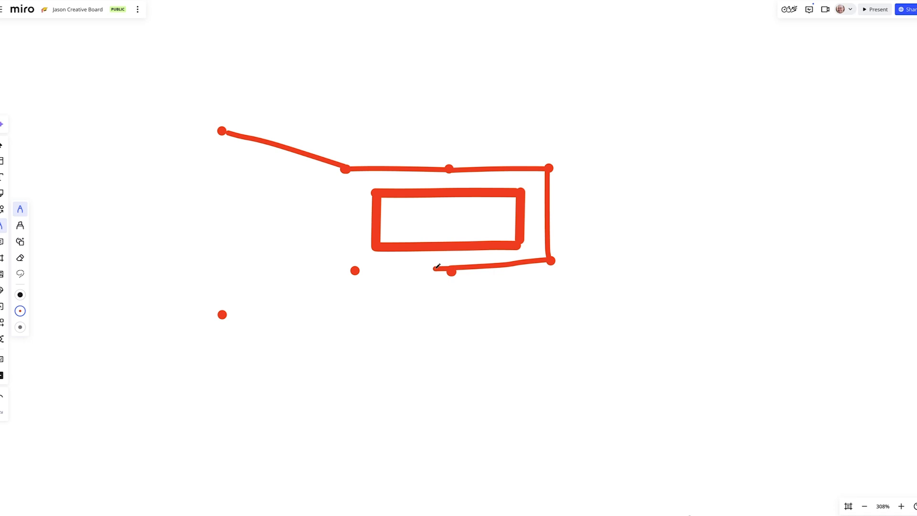
Close the red outline to the top-left dot and draw diagonals into the inner rectangle.
{"action": "left_click_drag", "start_coordinate": [451, 272], "coordinate": [221, 314]}
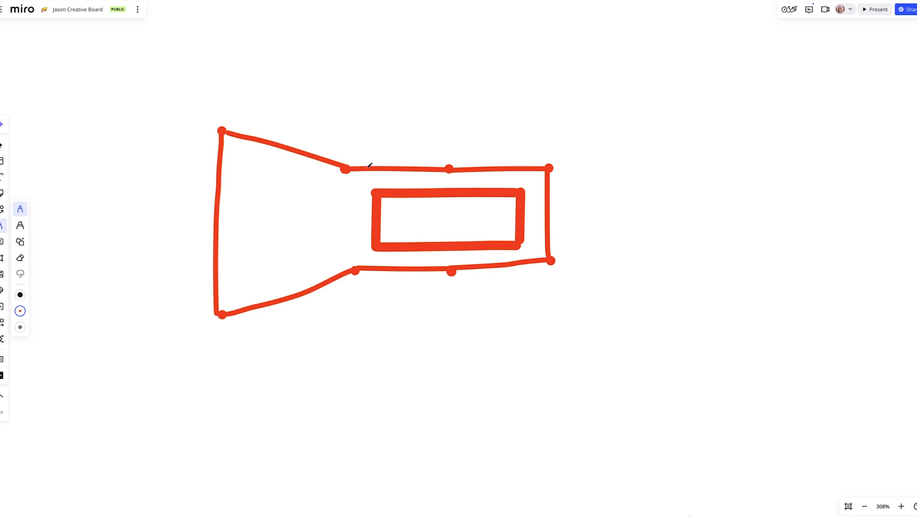
{"action": "mouse_move", "coordinate": [370, 185]}
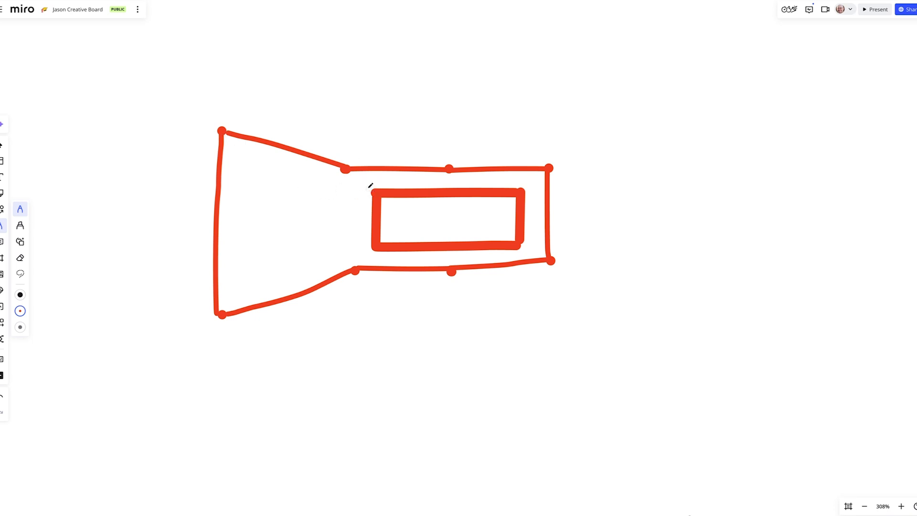
{"action": "left_click_drag", "start_coordinate": [368, 169], "coordinate": [371, 190]}
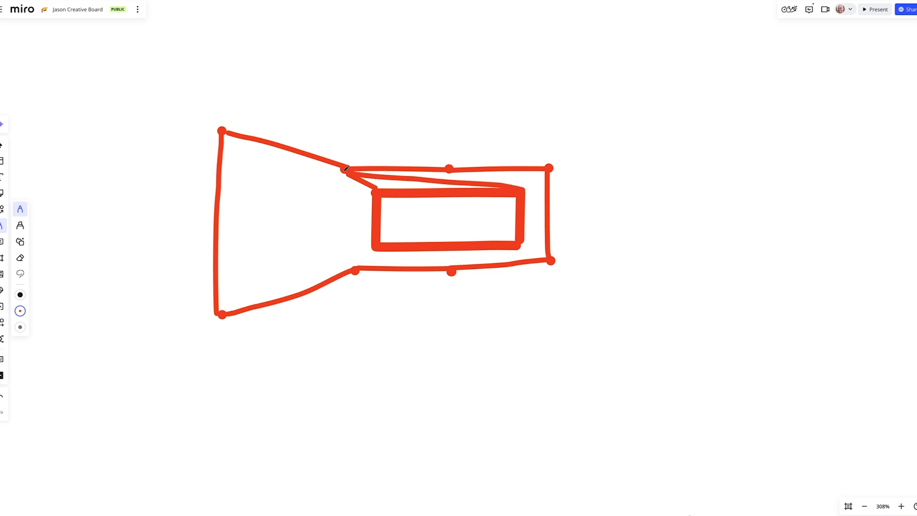
{"action": "left_click_drag", "start_coordinate": [345, 169], "coordinate": [509, 237]}
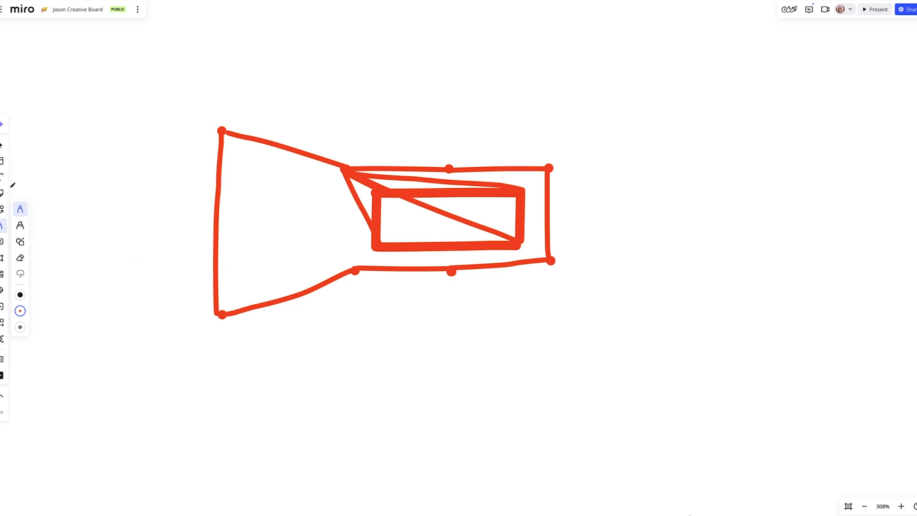
Place the text label 'N, E, El' above the red sketch.
{"action": "left_click", "coordinate": [494, 135]}
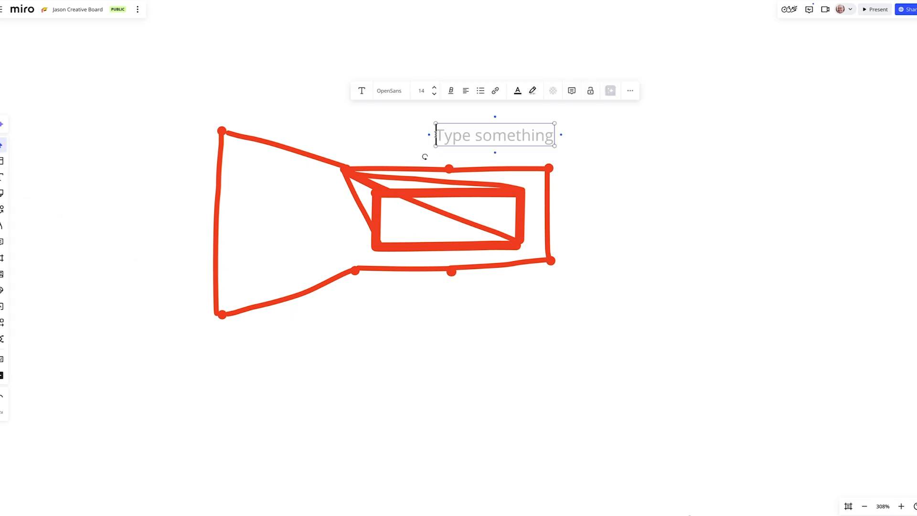
{"action": "type", "text": "N, E, E"}
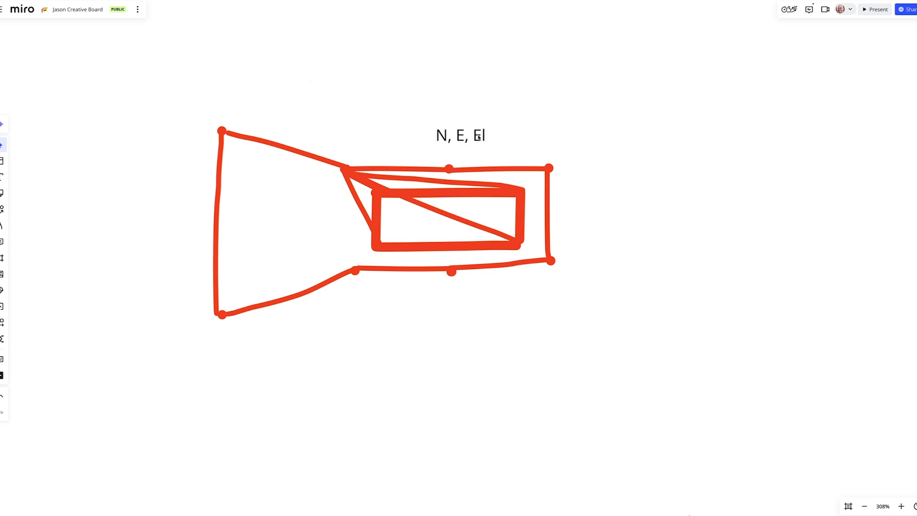
{"action": "left_click", "coordinate": [461, 136]}
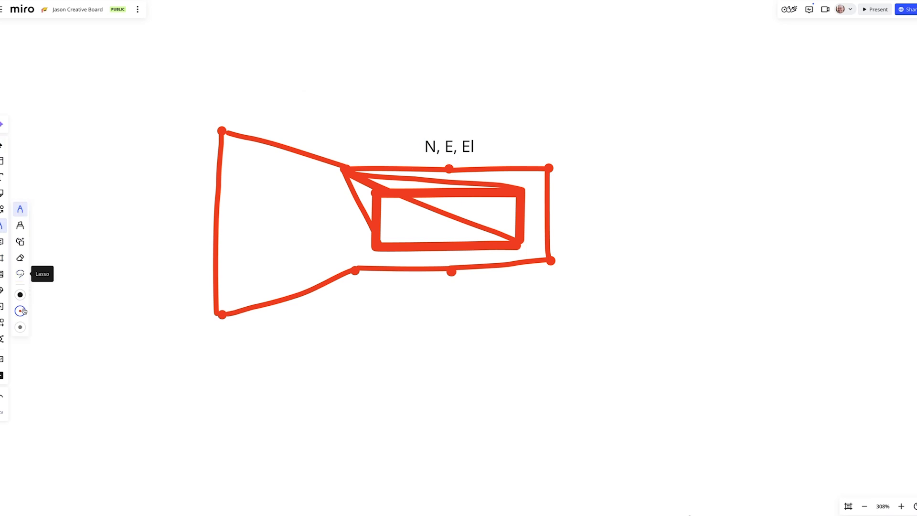
Draw yellow lines above and below the icon, then place a label at the outline's top-left corner.
{"action": "left_click", "coordinate": [20, 311]}
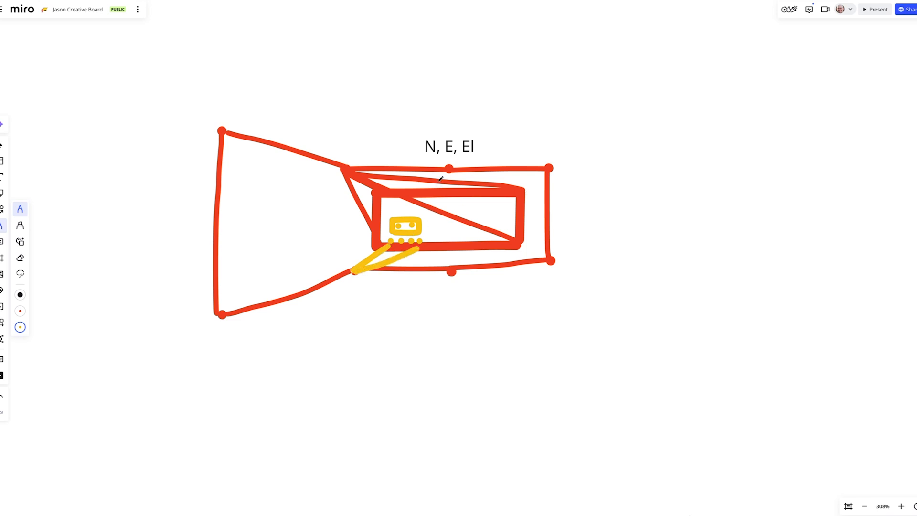
{"action": "mouse_move", "coordinate": [501, 216]}
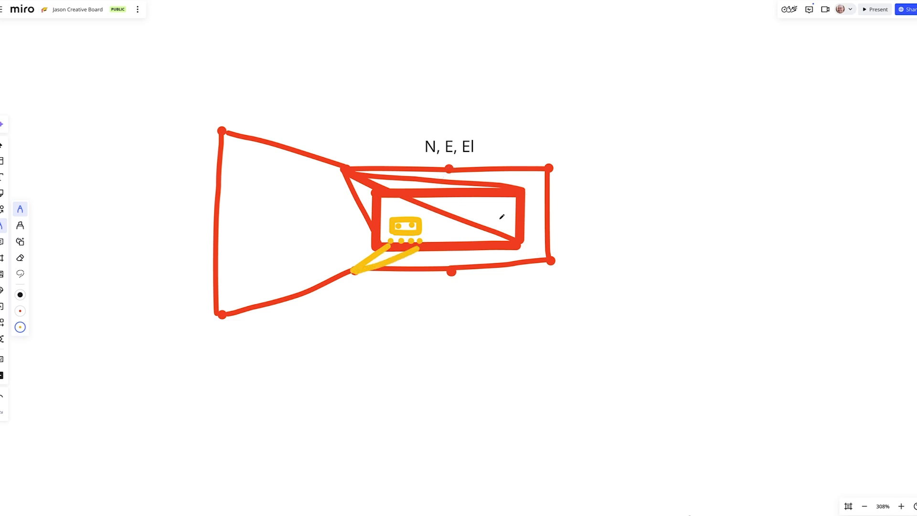
{"action": "left_click_drag", "start_coordinate": [389, 239], "coordinate": [449, 169]}
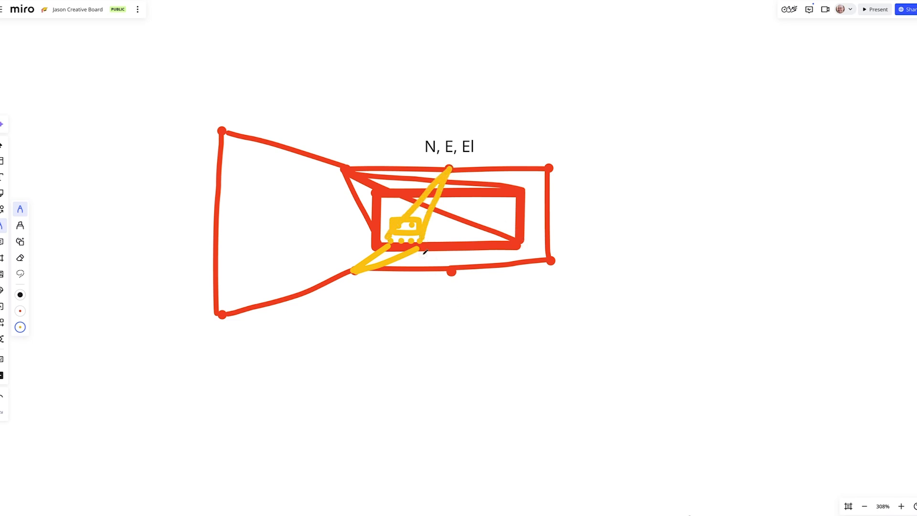
{"action": "left_click_drag", "start_coordinate": [424, 252], "coordinate": [444, 289]}
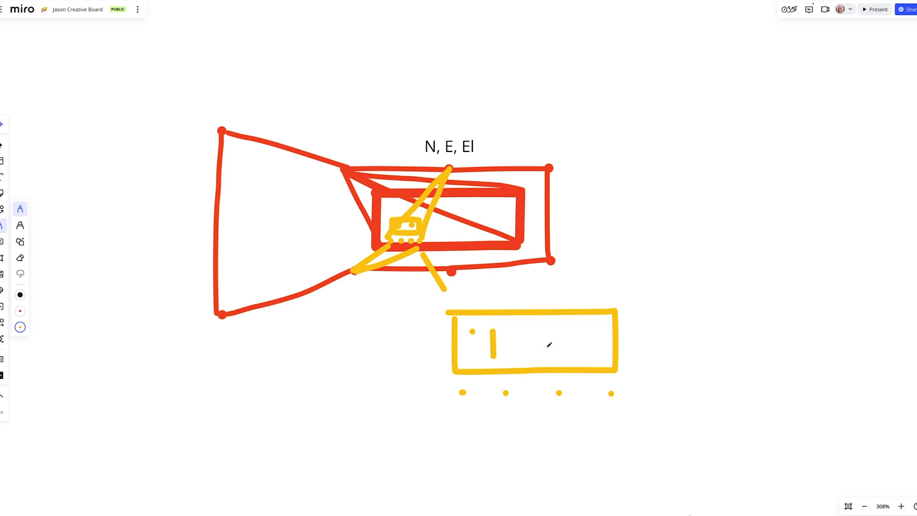
{"action": "left_click", "coordinate": [449, 146]}
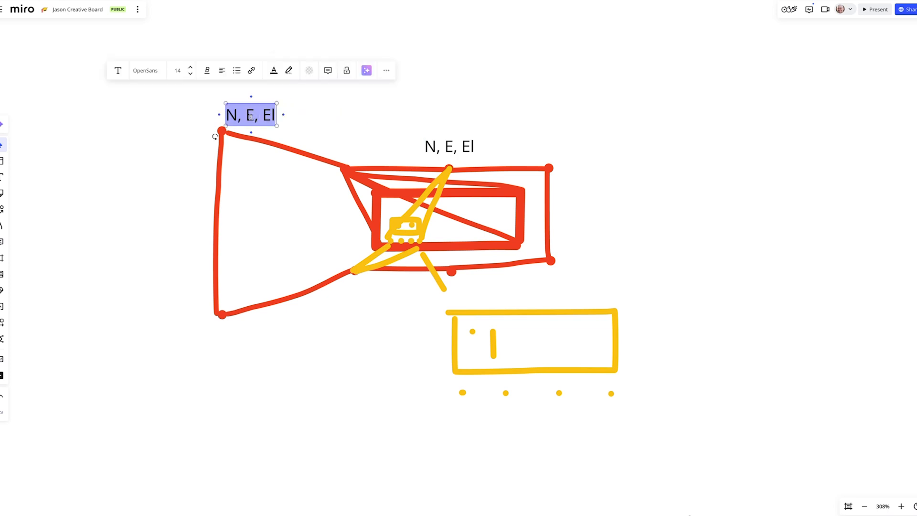
Rename the copied label to 'BOB' and add a 'Primary' label below the red outline.
{"action": "type", "text": "BOB"}
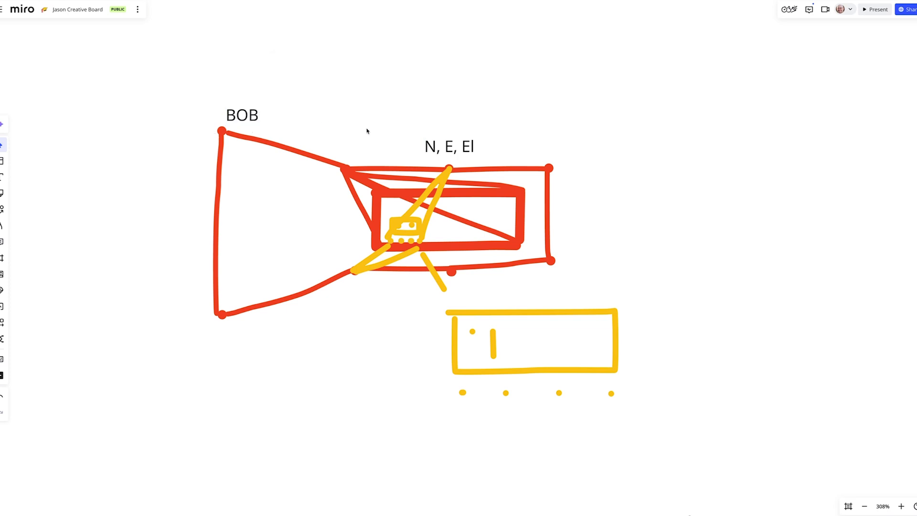
{"action": "double_click", "coordinate": [351, 173]}
{"action": "type", "text": "r"}
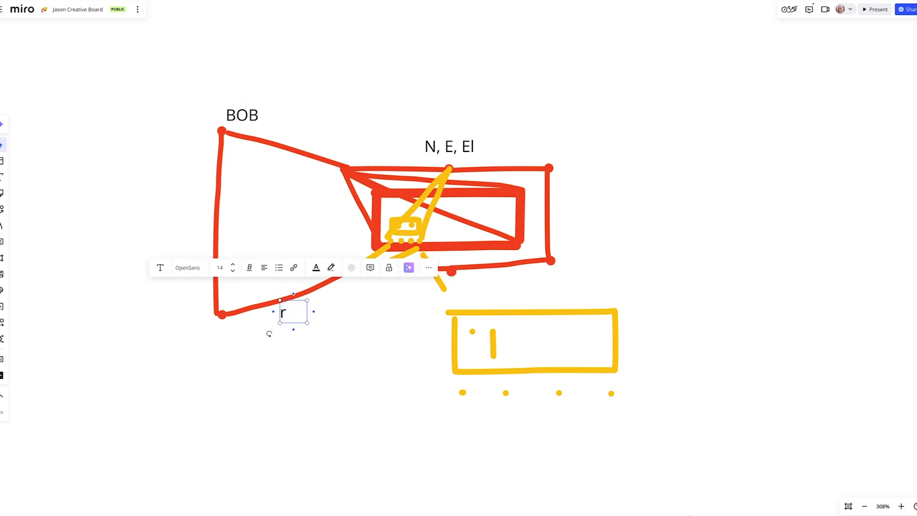
{"action": "type", "text": "Primary"}
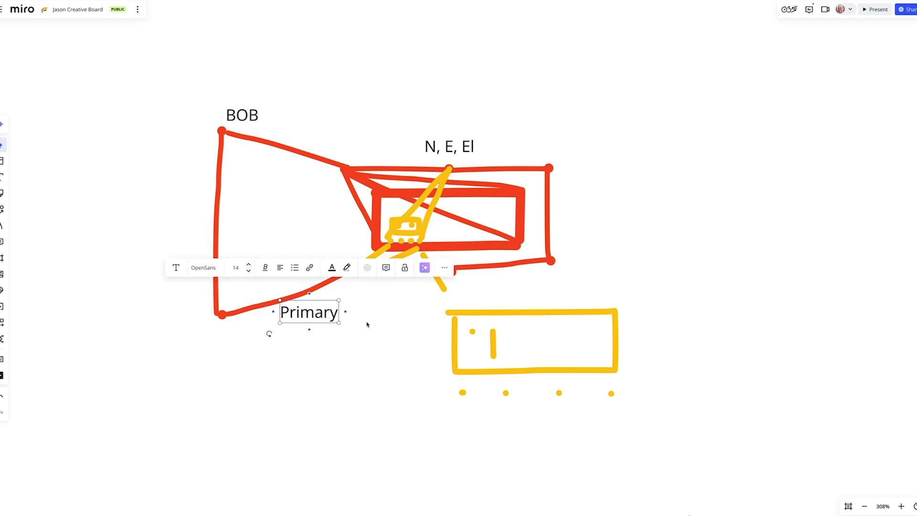
{"action": "mouse_move", "coordinate": [406, 323]}
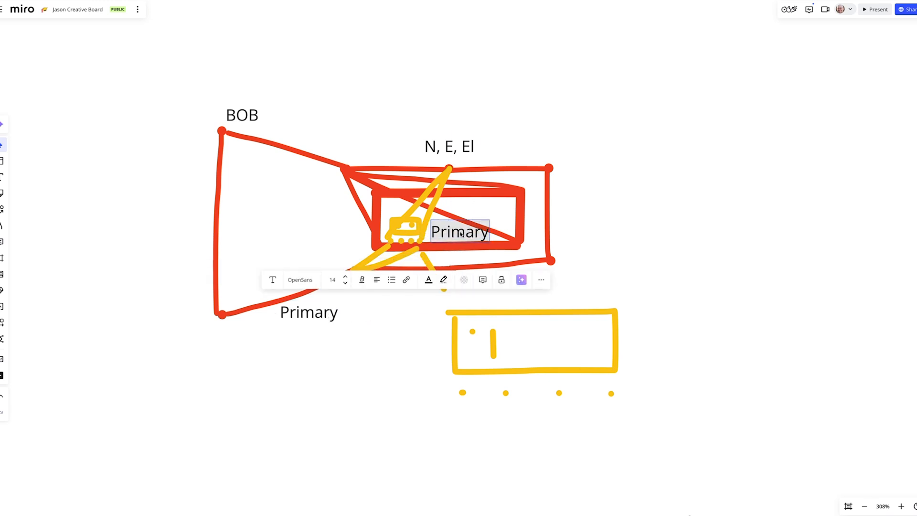
Add 'Secondary' and 'Working' labels at their corresponding sketch shapes.
{"action": "type", "text": "Seco"}
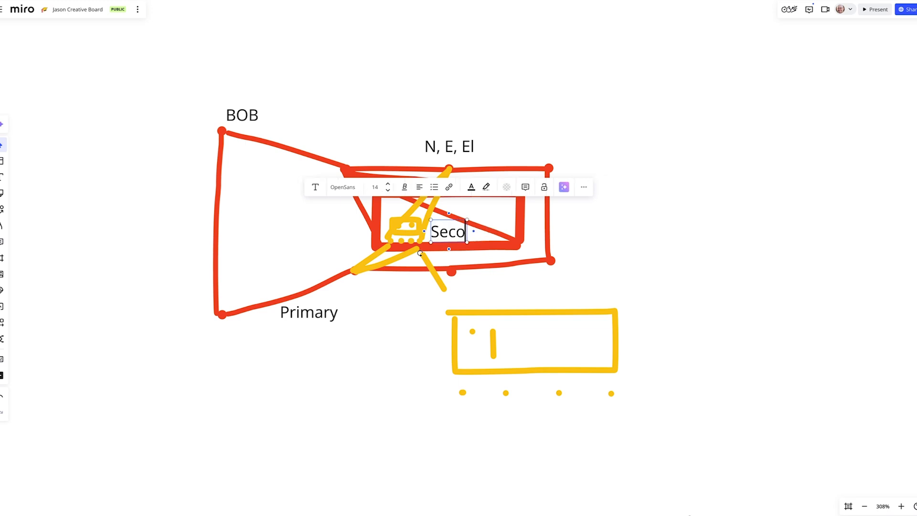
{"action": "type", "text": "ndary"}
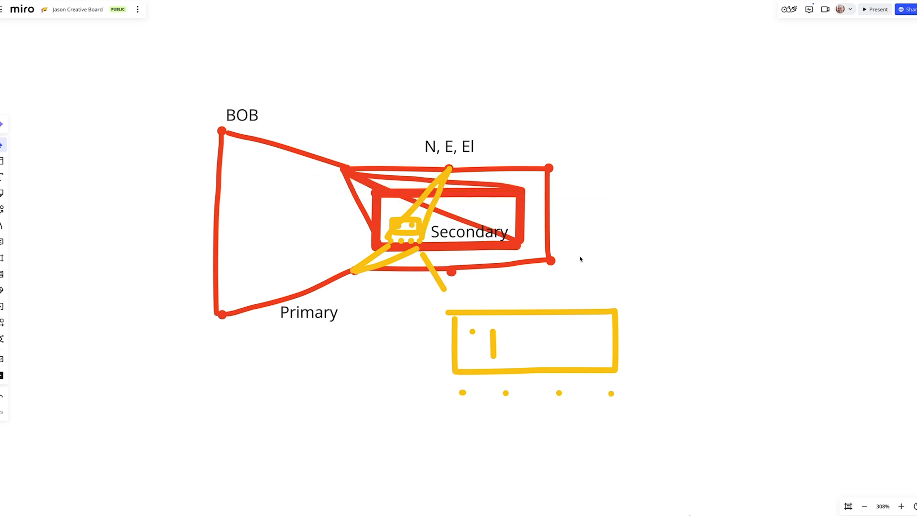
{"action": "mouse_move", "coordinate": [586, 260]}
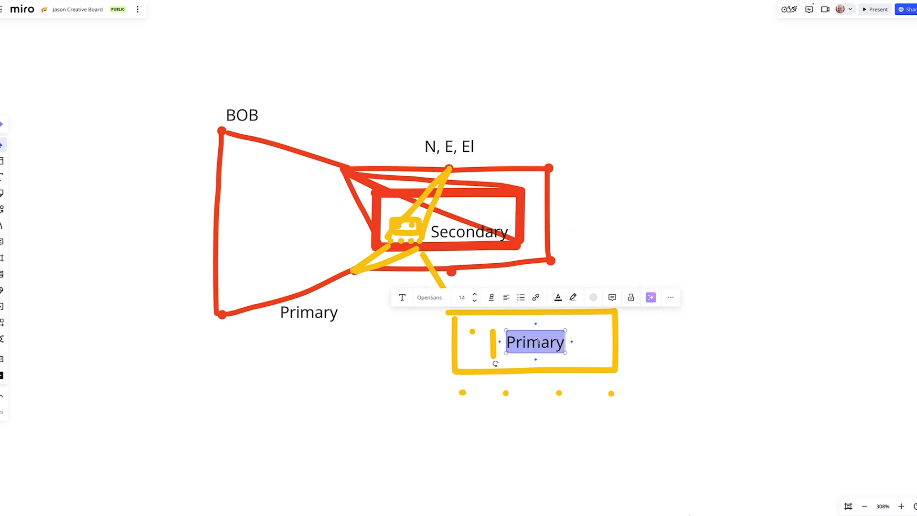
{"action": "type", "text": "Working"}
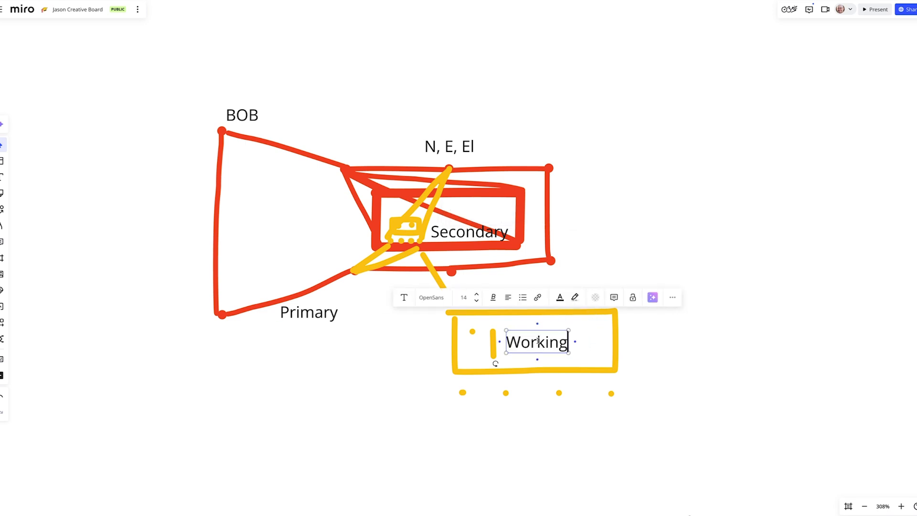
{"action": "left_click", "coordinate": [627, 323]}
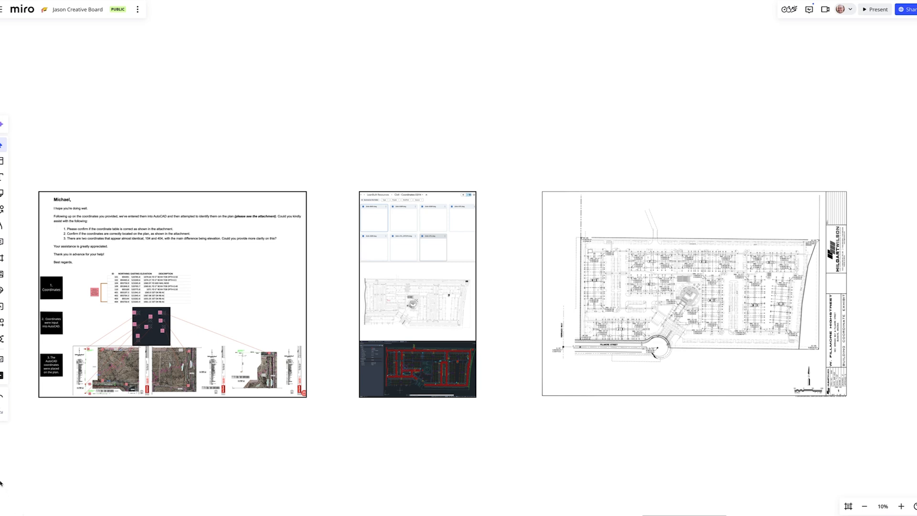
Zoom out to about 10% to show the email exhibit and both site plan sheets.
{"action": "left_click", "coordinate": [172, 295]}
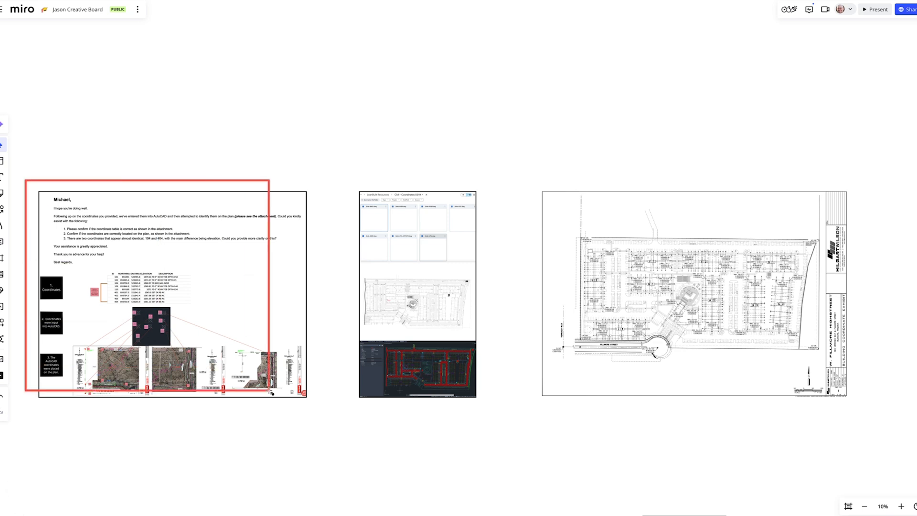